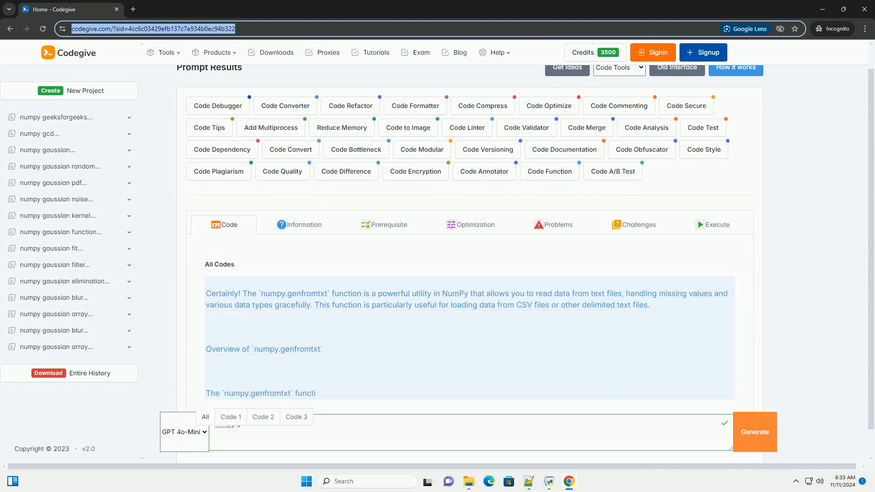
scroll(down, 3)
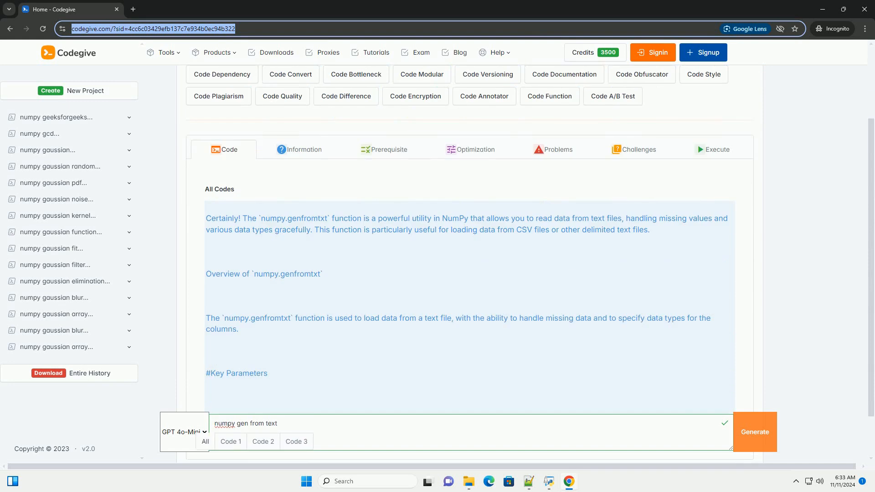
scroll(down, 3)
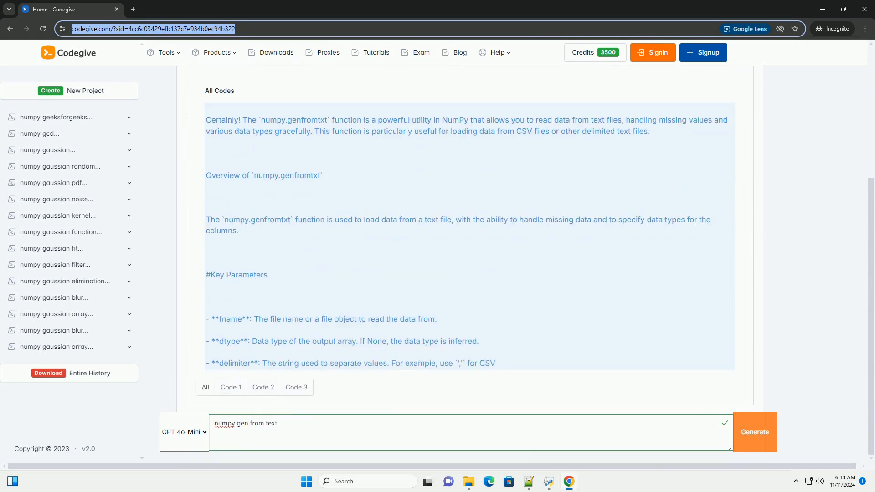
scroll(down, 3)
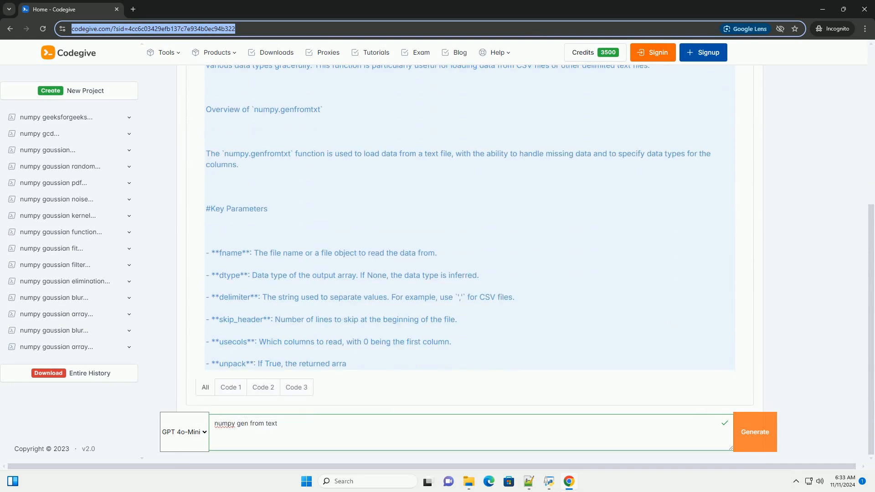
scroll(down, 3)
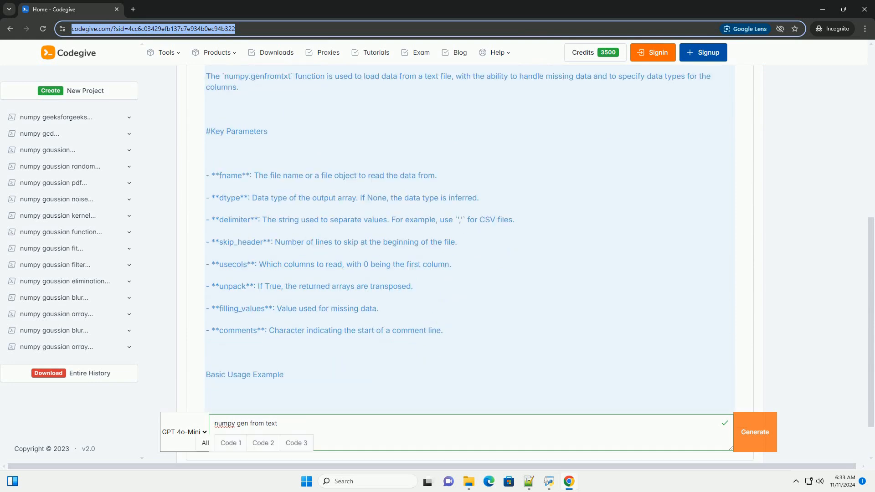
scroll(down, 3)
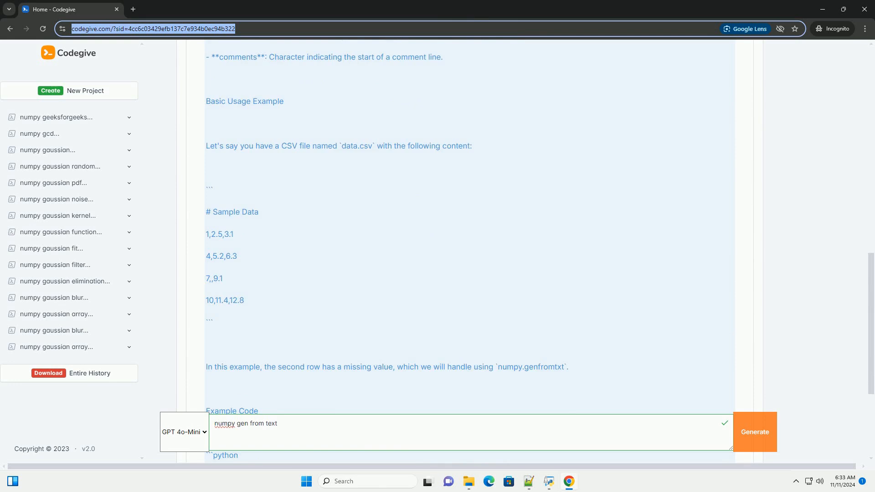
scroll(down, 3)
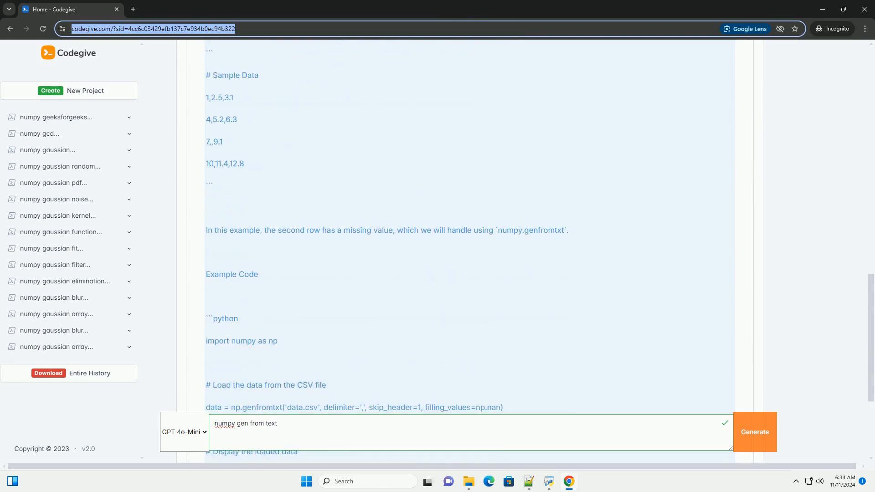
scroll(down, 3)
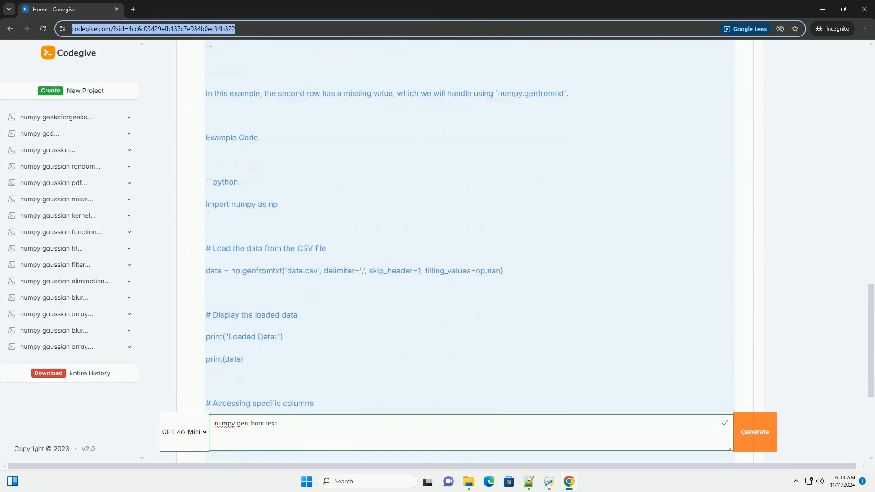
scroll(down, 3)
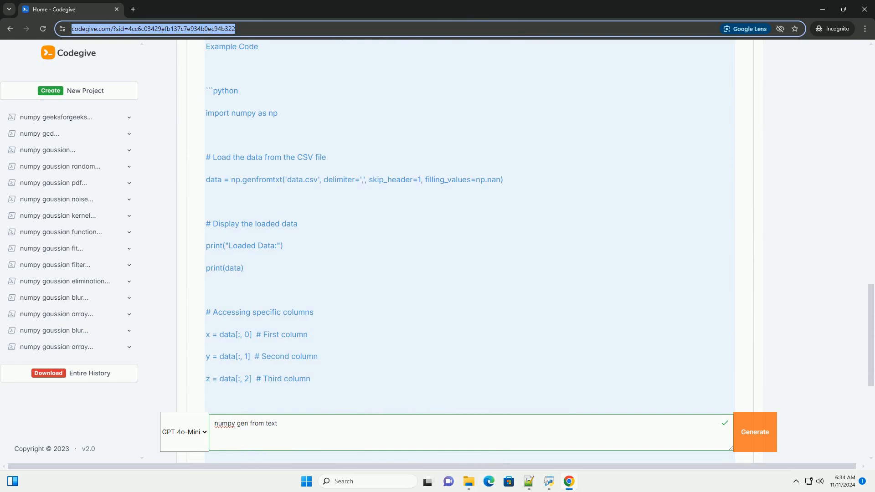
scroll(down, 3)
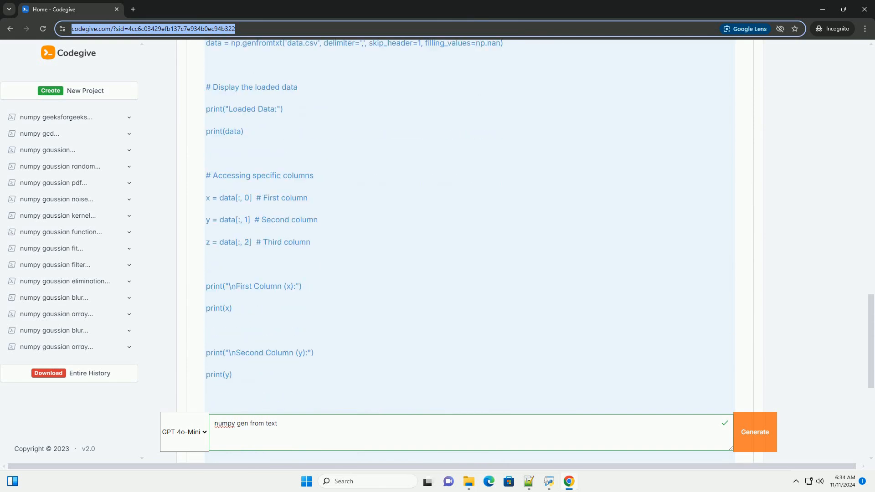
scroll(down, 3)
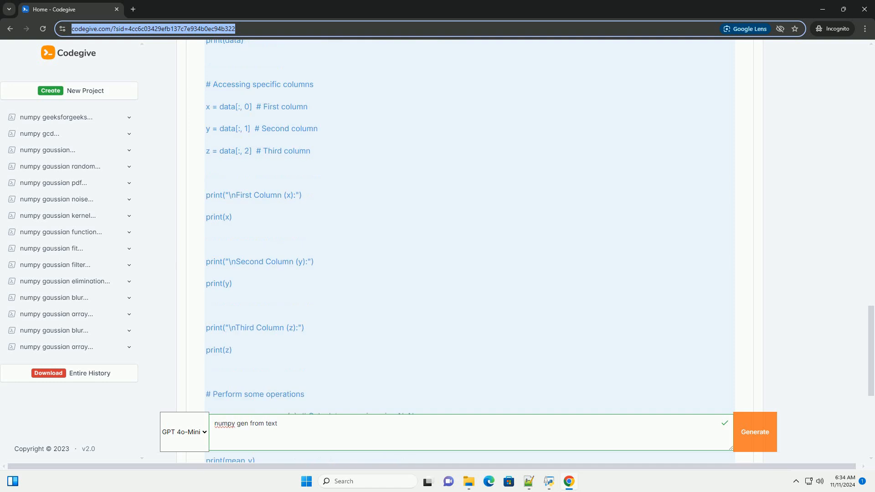
scroll(down, 3)
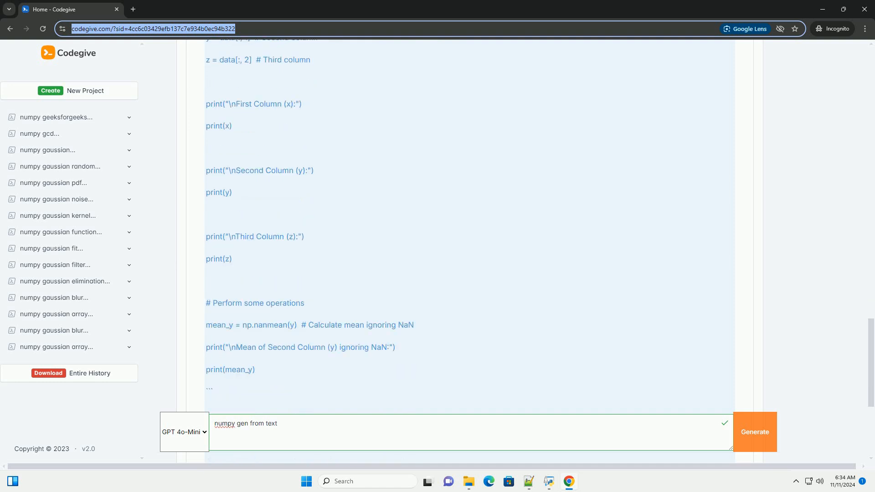
scroll(down, 3)
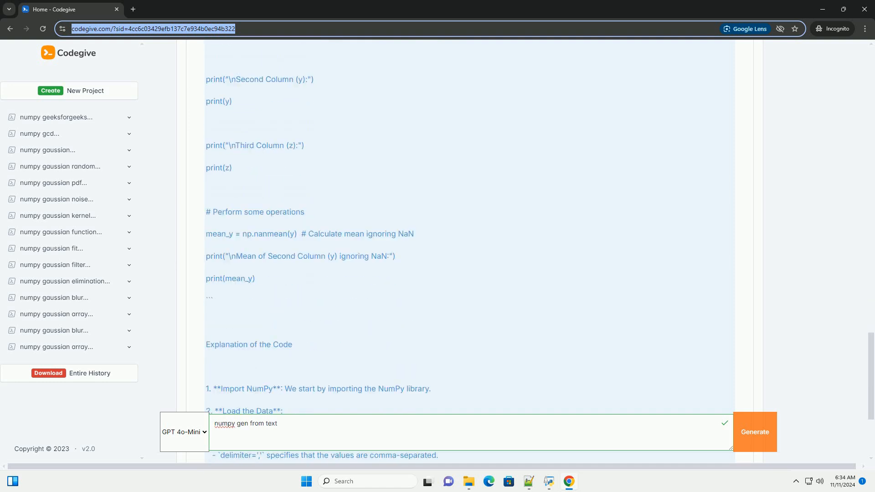
scroll(down, 3)
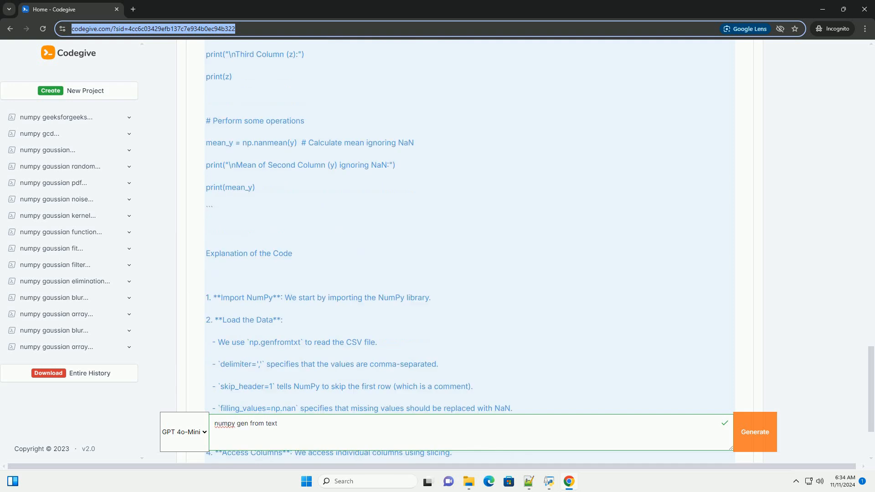
scroll(down, 3)
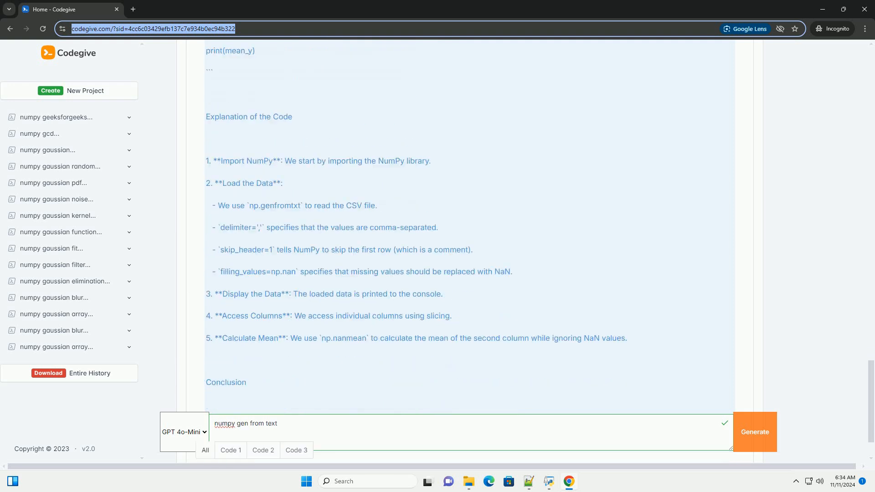
scroll(down, 3)
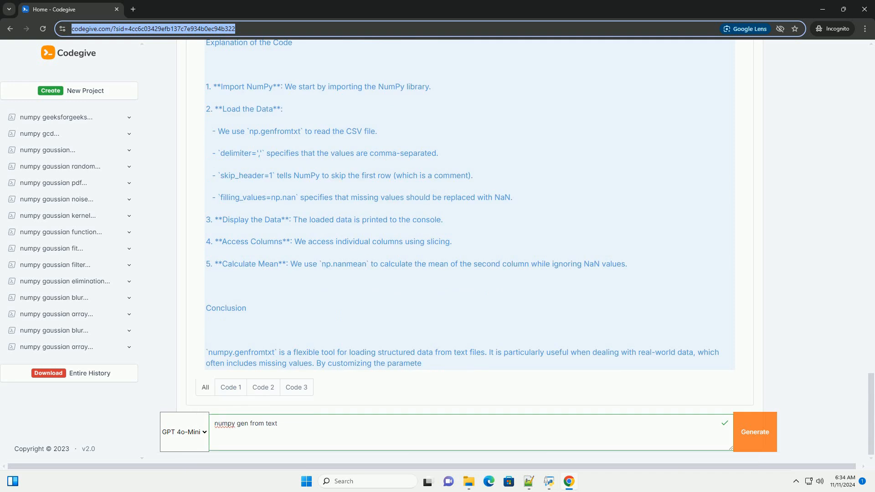
scroll(down, 3)
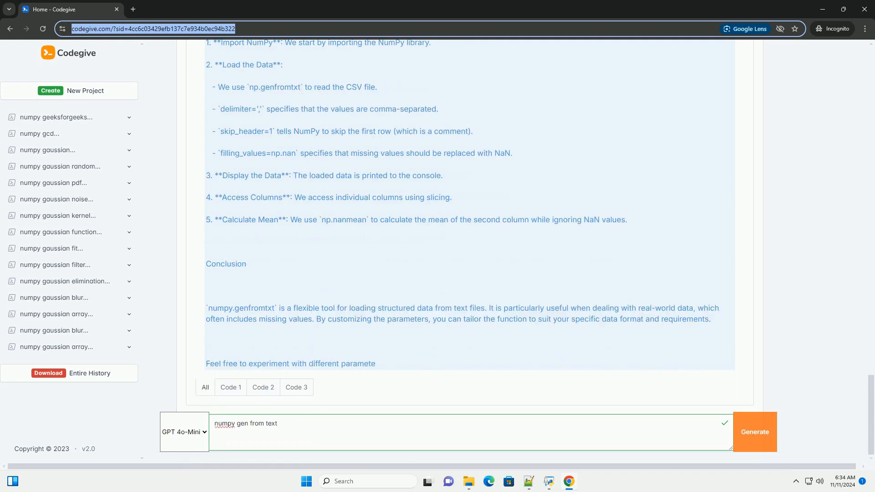